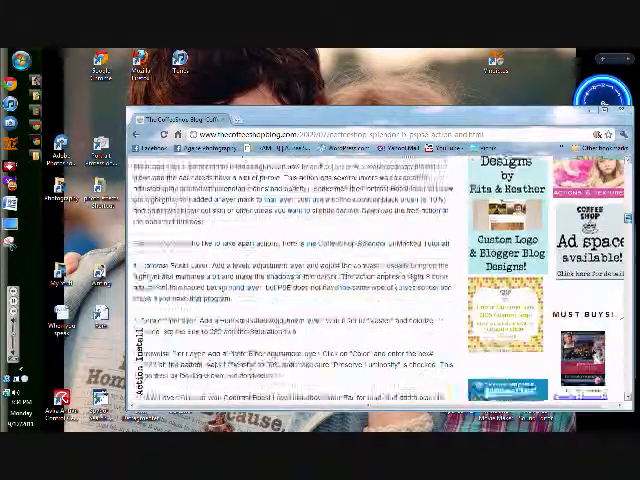
Scroll down the Coffeeshop blog post toward the action download link
{"action": "scroll", "scroll_direction": "down", "scroll_amount": 3}
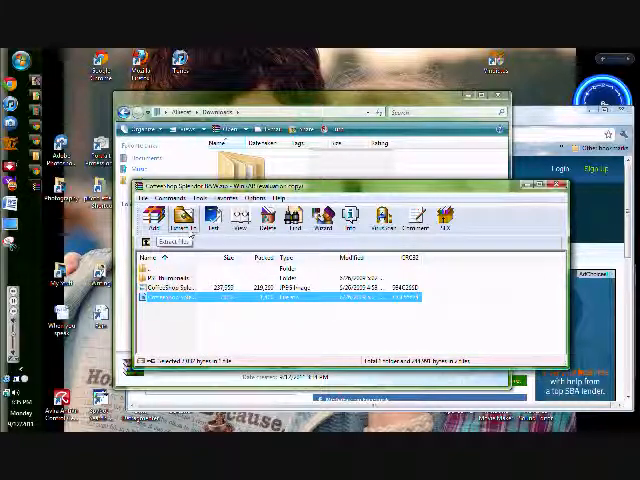
Extract the Coffeeshop Splendor archive into its own folder under Downloads
{"action": "left_click", "coordinate": [175, 217]}
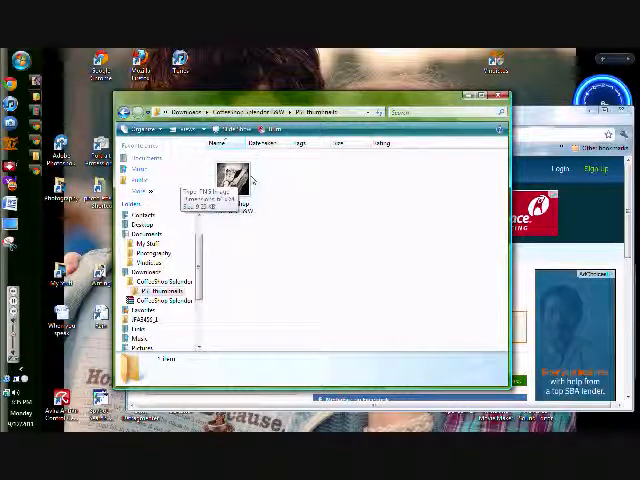
Copy the Coffeeshop action files into Photo Creations\photo effects and open Folder and Search Options
{"action": "left_click", "coordinate": [236, 180]}
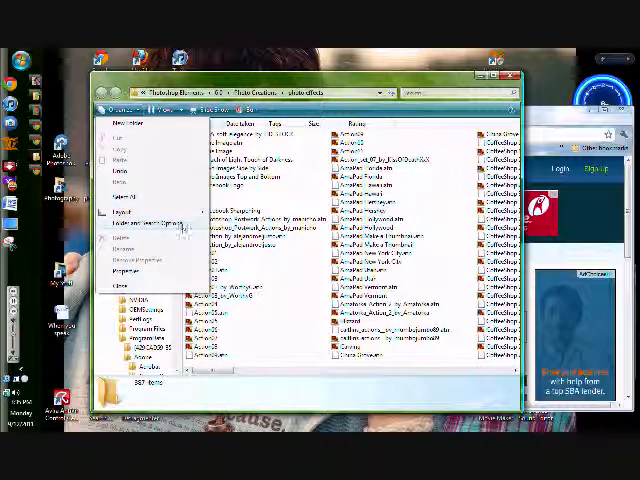
{"action": "left_click", "coordinate": [155, 213]}
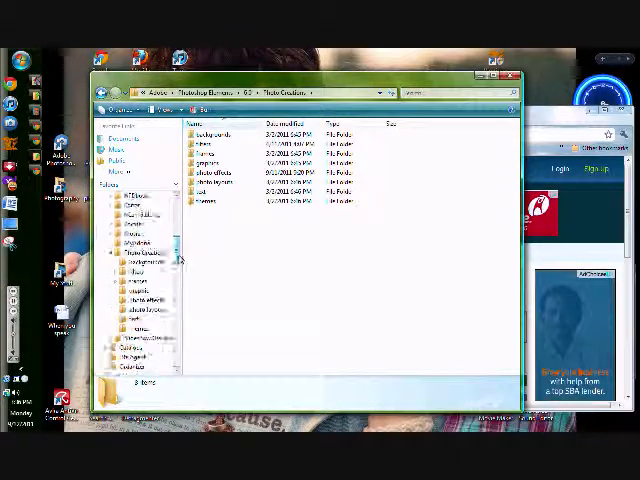
{"action": "double_click", "coordinate": [215, 178]}
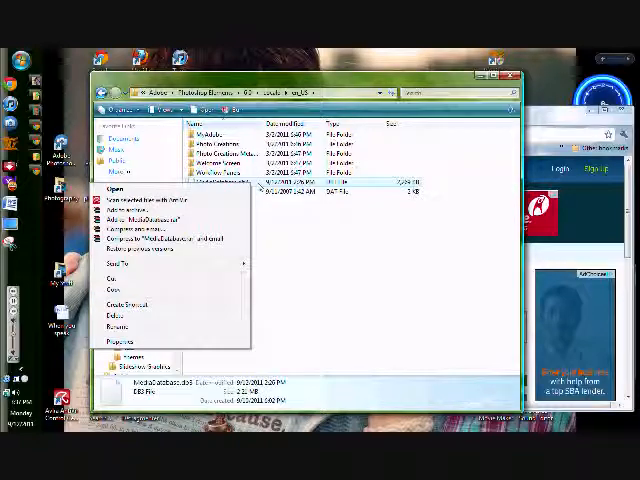
Delete MediaDatabase.db3 from Locale\en_US and confirm sending it to the Recycle Bin
{"action": "left_click", "coordinate": [112, 315]}
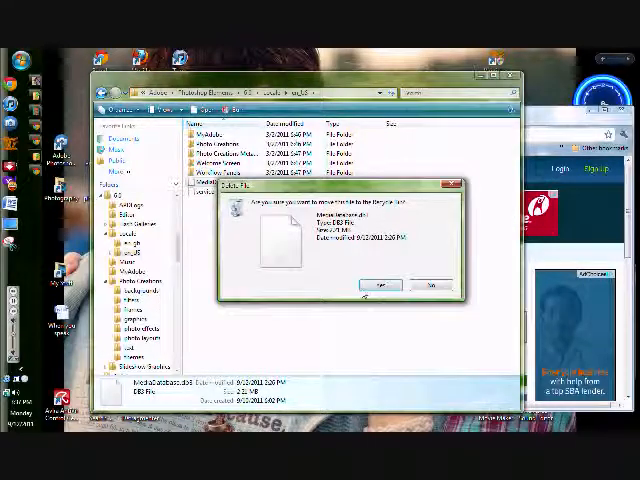
{"action": "left_click", "coordinate": [374, 285]}
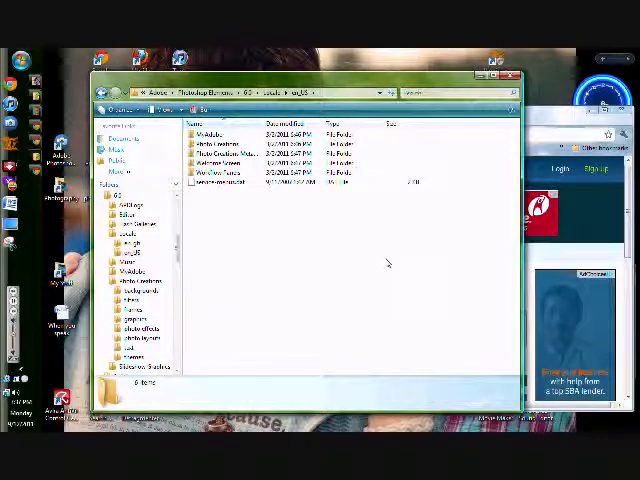